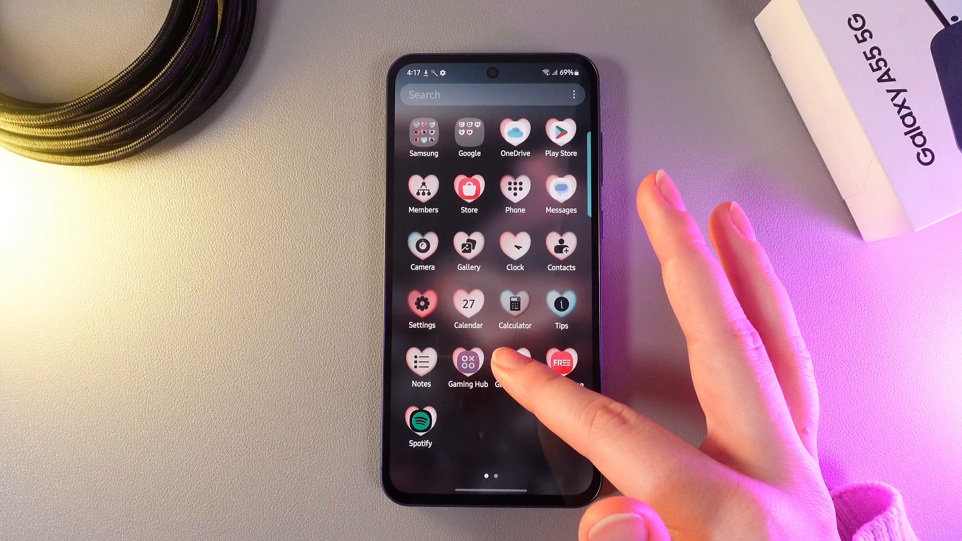
- Uninstall the Global Goals app from its app-drawer icon menu
click(514, 364)
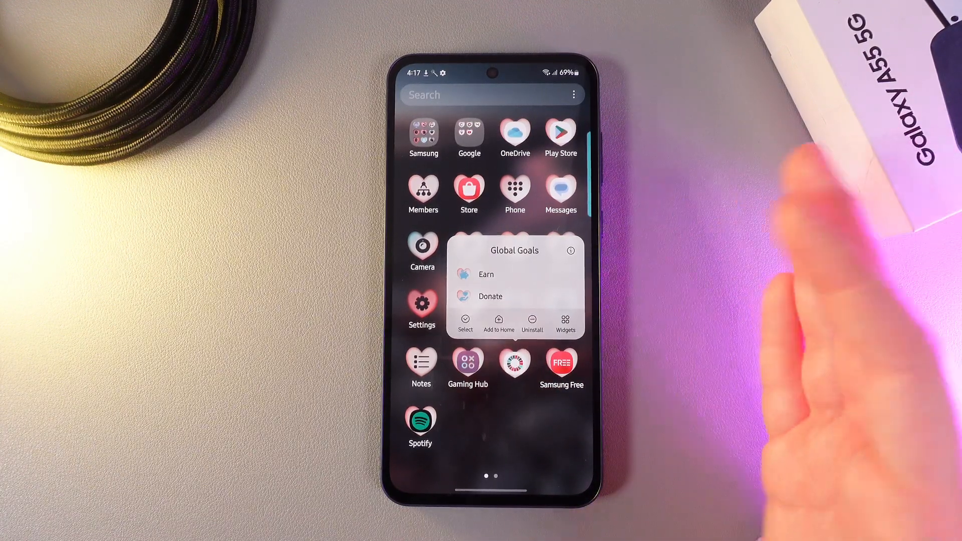
click(532, 322)
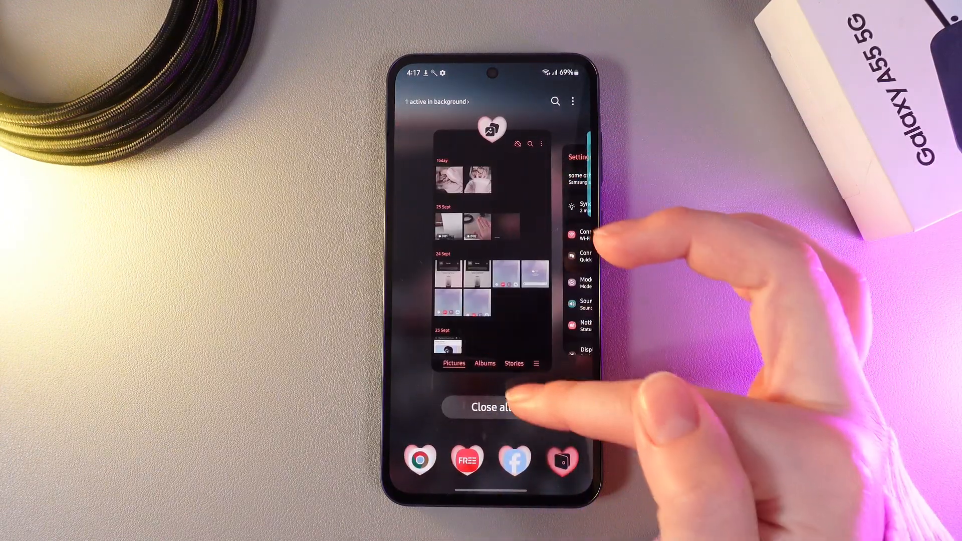
- Close all apps listed in the Recents screen
click(494, 408)
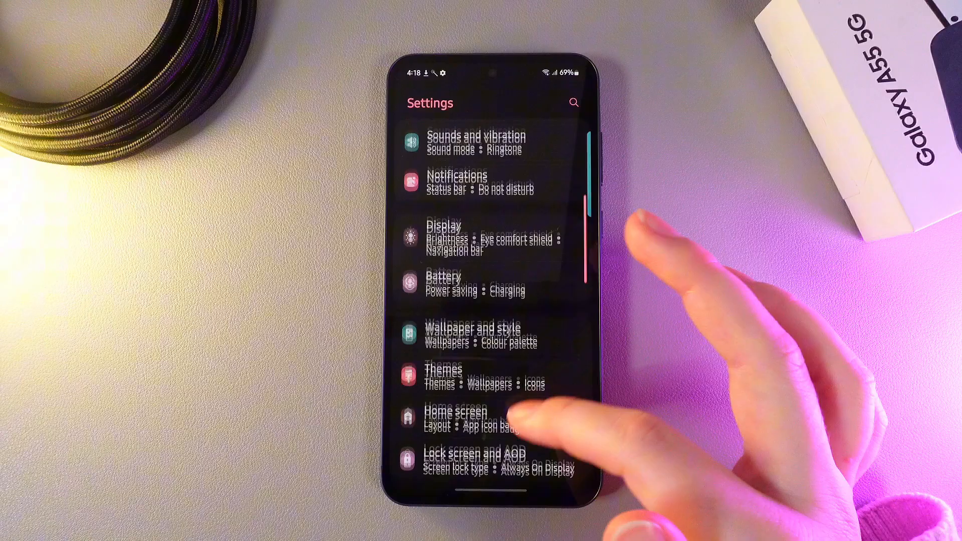
- Clear AlwaysOnDisplay's cache in Apps > Storage, dropping it to 37.55 MB, then back to Apps
scroll(down, 3)
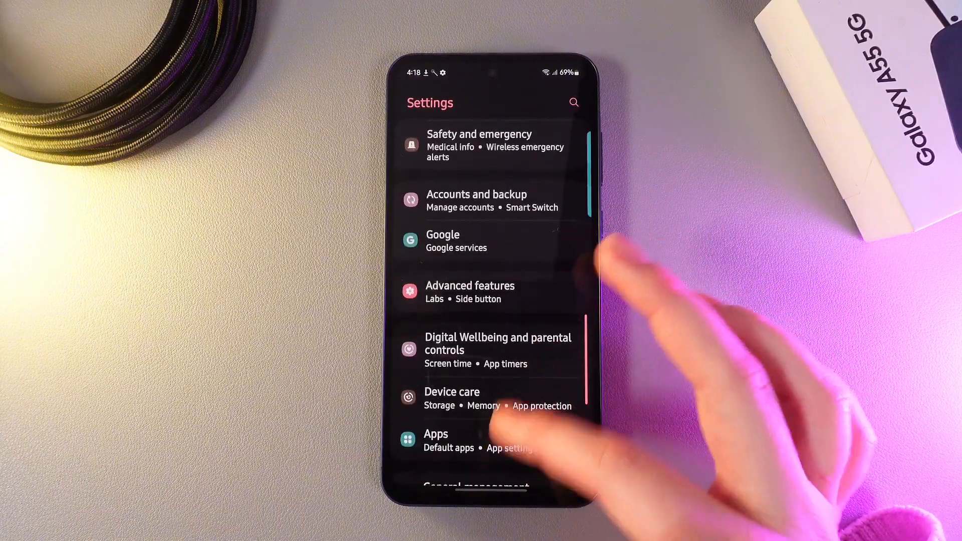
click(436, 442)
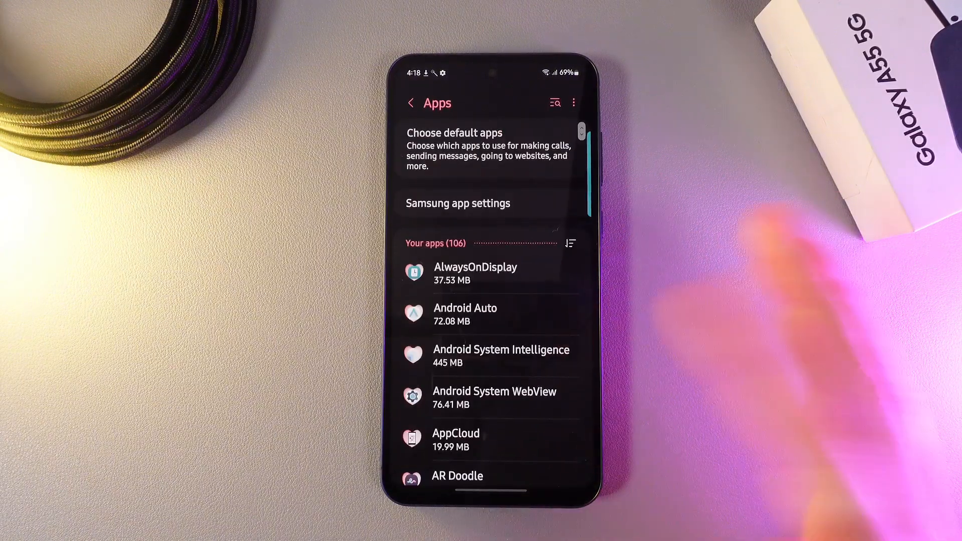
scroll(down, 3)
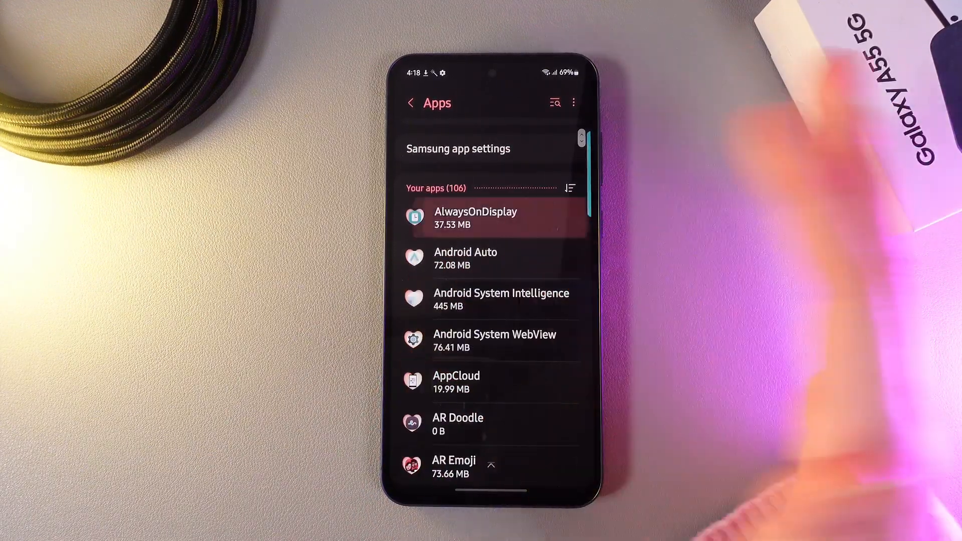
click(476, 218)
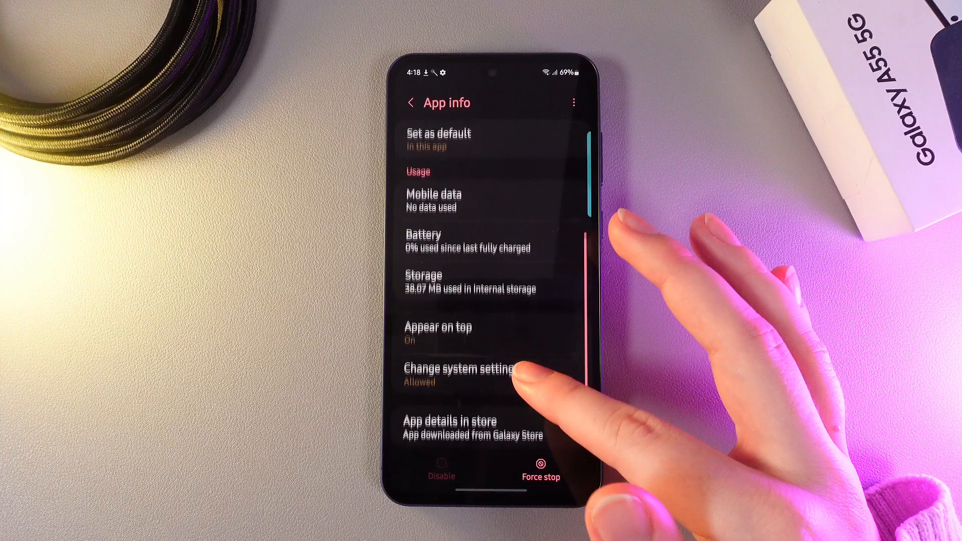
click(443, 280)
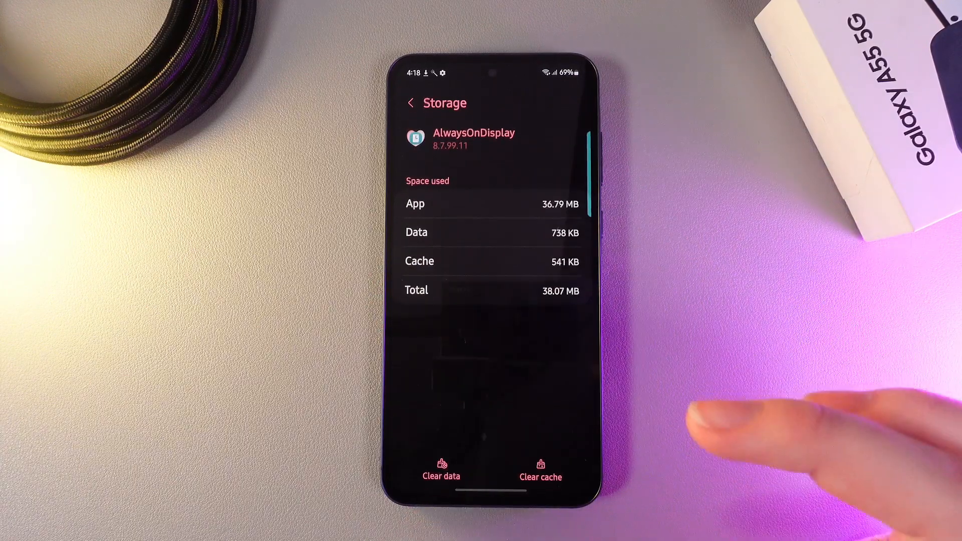
click(539, 469)
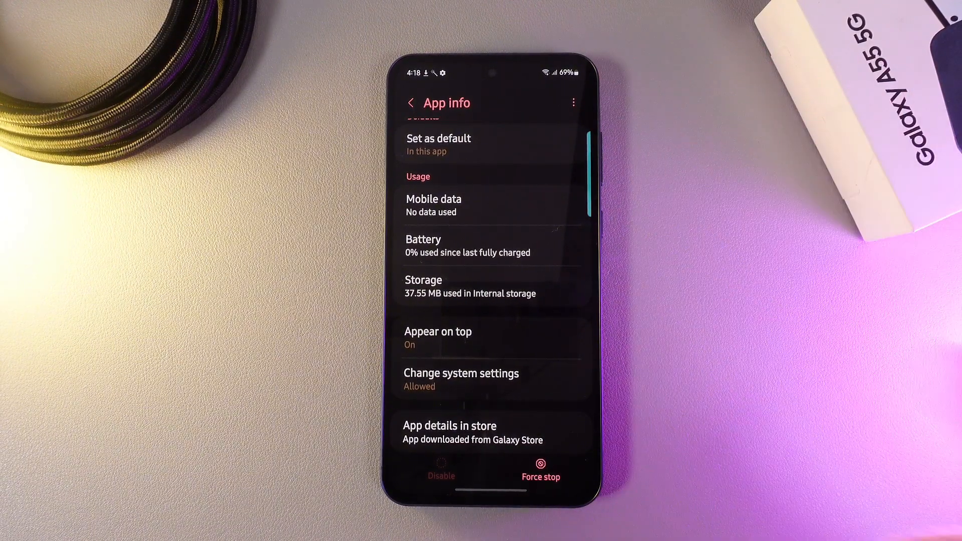
click(411, 103)
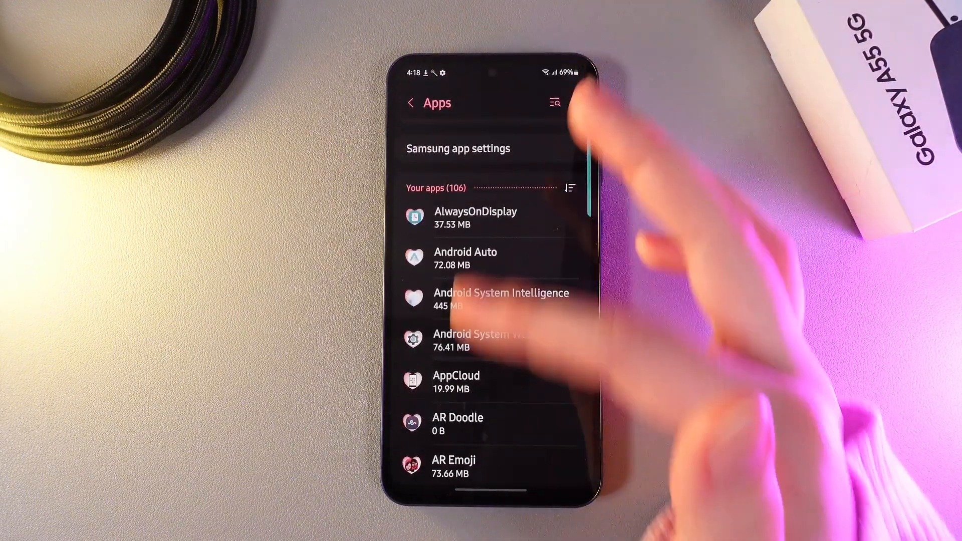
- Return to the main Settings list and scroll through its menu
click(411, 102)
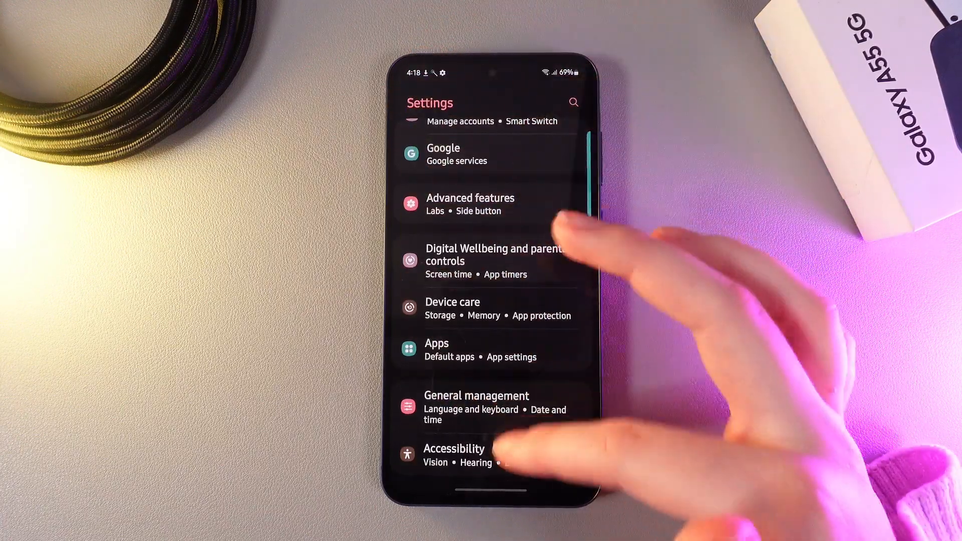
scroll(down, 3)
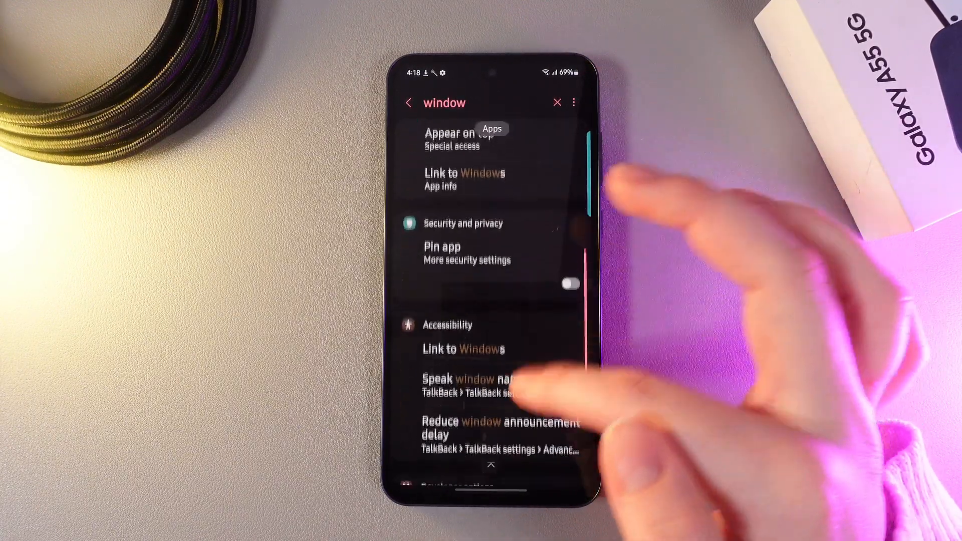
scroll(down, 3)
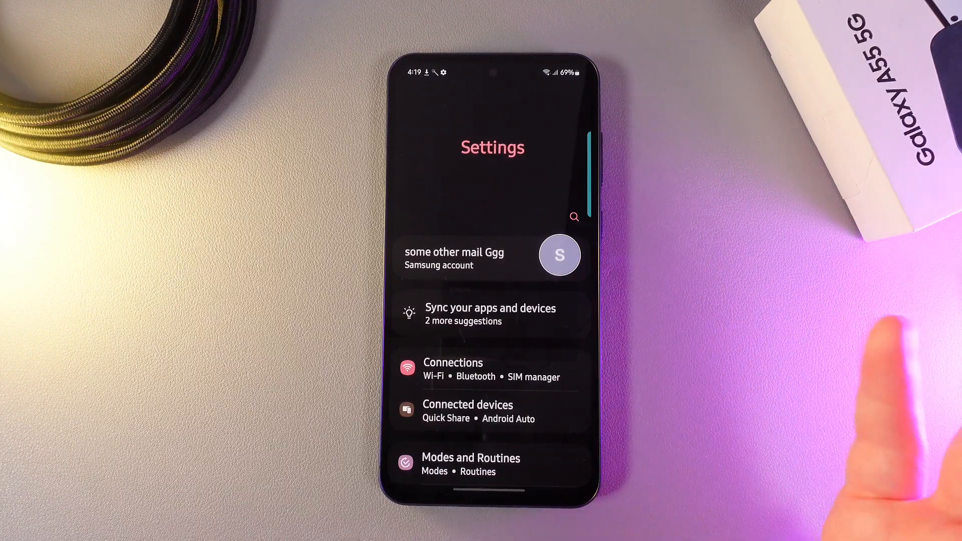
- Run Software update, which reports the phone's software is up to date
scroll(down, 3)
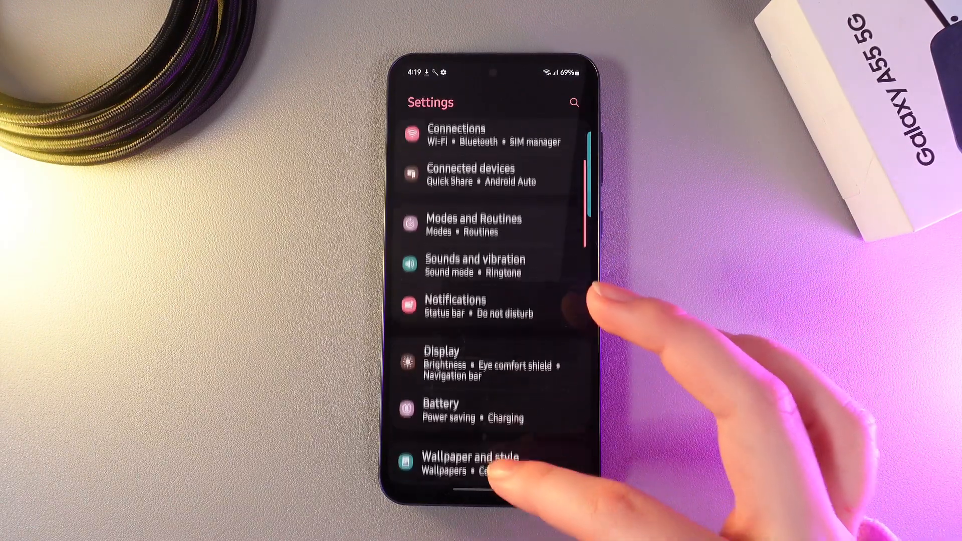
scroll(down, 3)
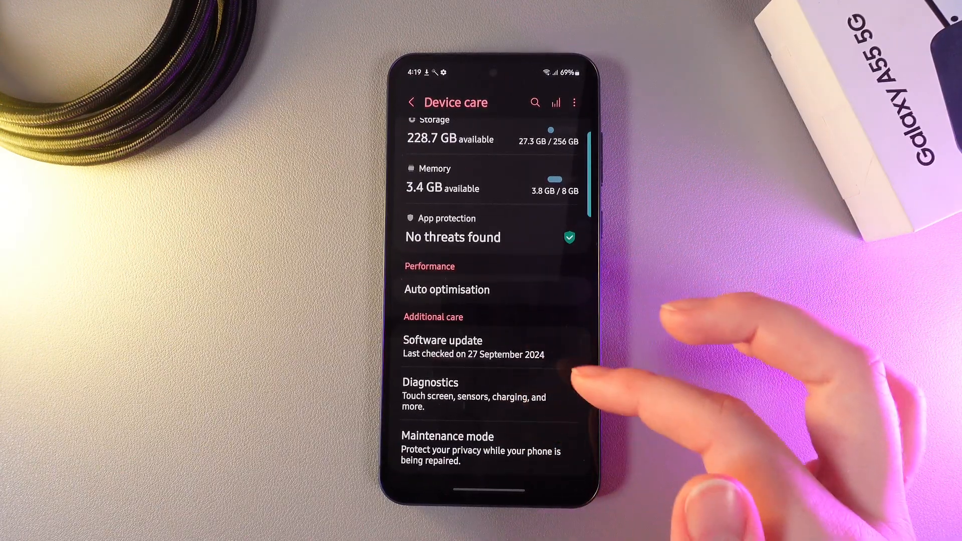
click(442, 347)
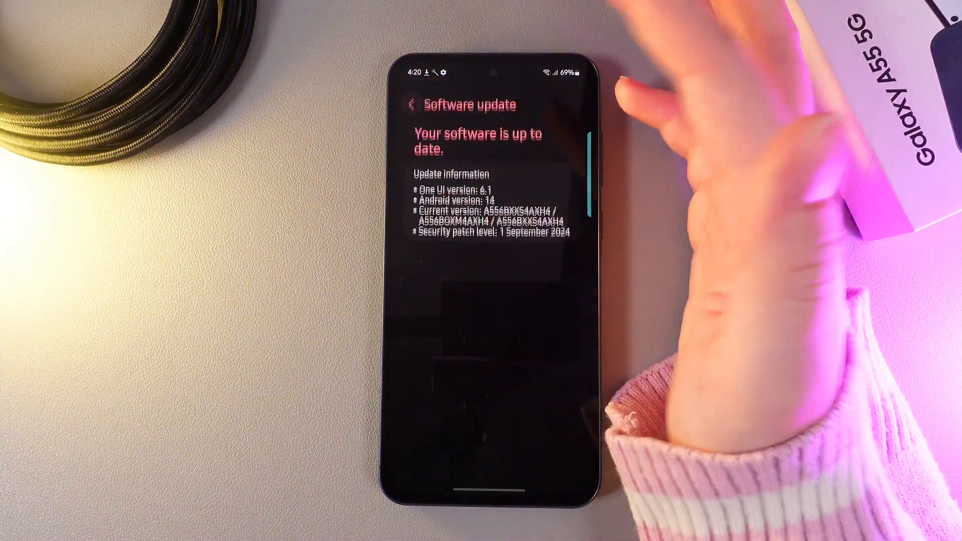
- Start Clean now in Device care > Memory to stop background apps and free about 913 MB
click(412, 105)
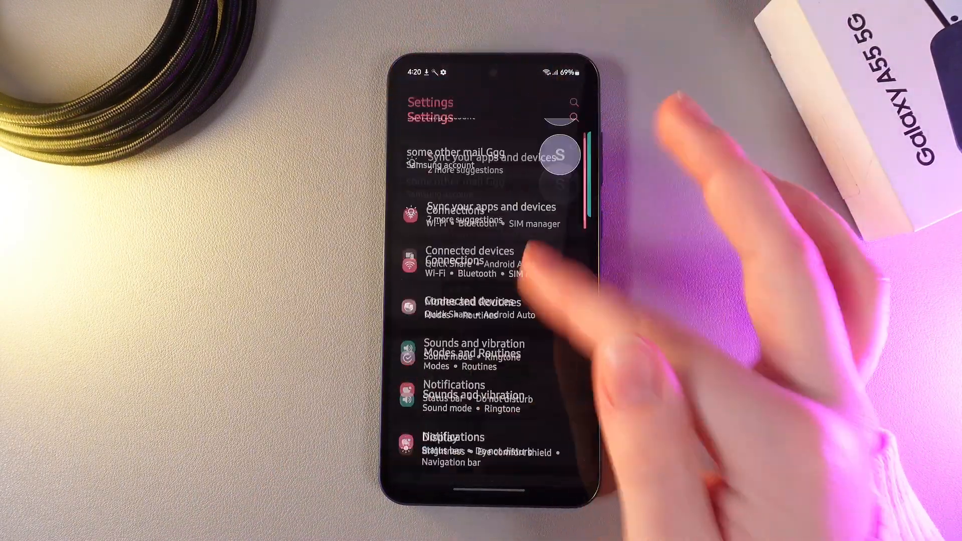
scroll(down, 3)
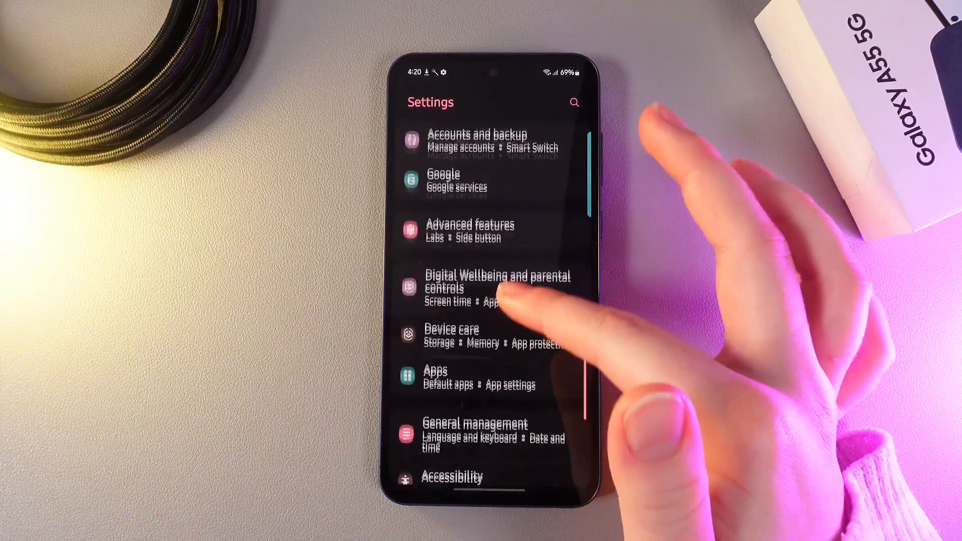
click(451, 330)
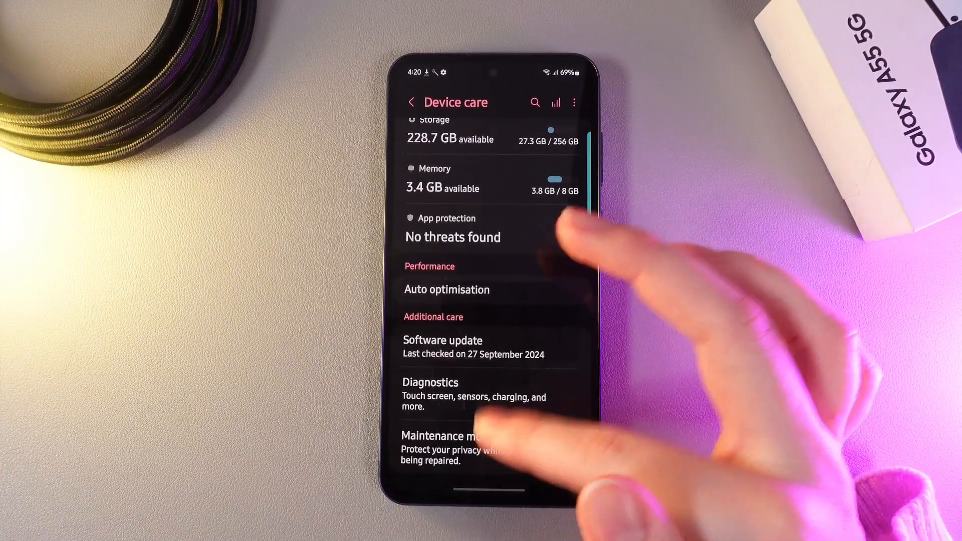
scroll(down, 3)
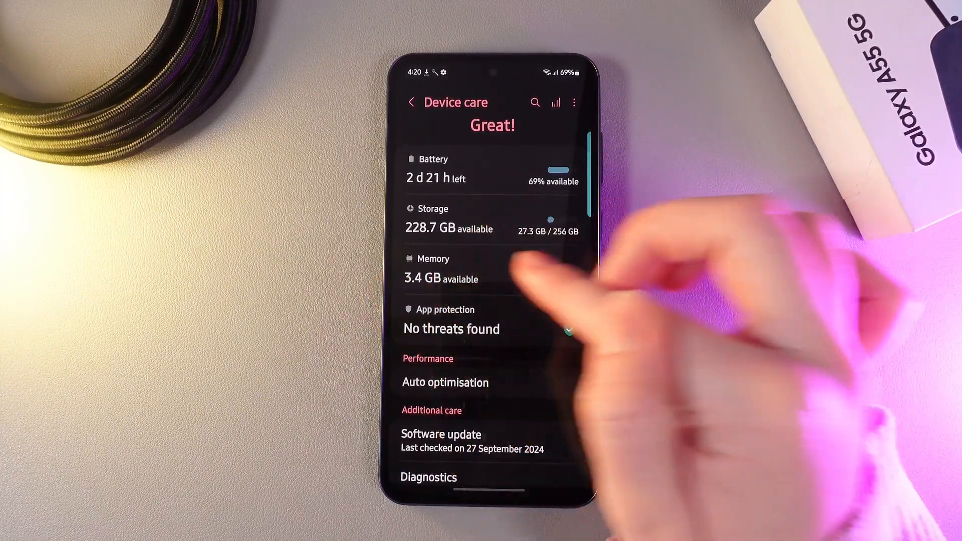
click(433, 268)
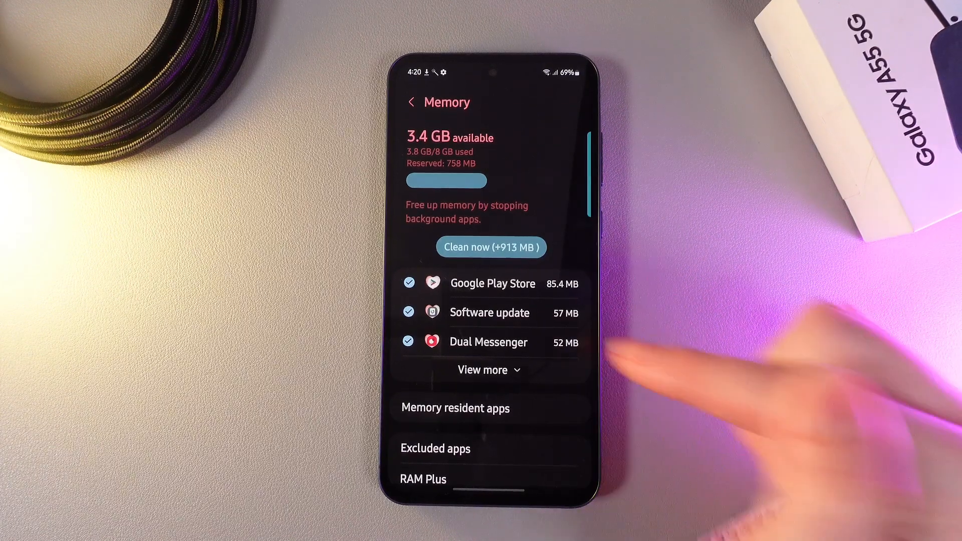
click(491, 247)
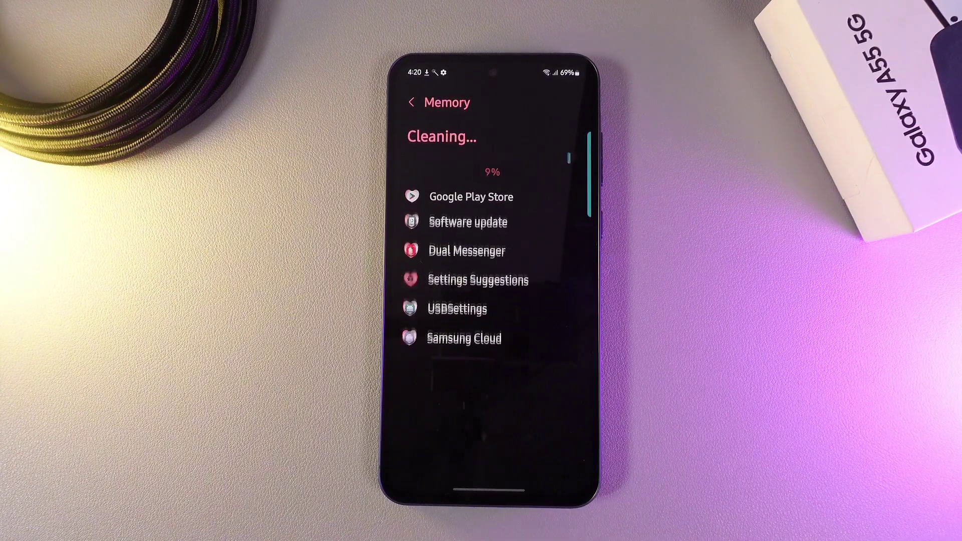